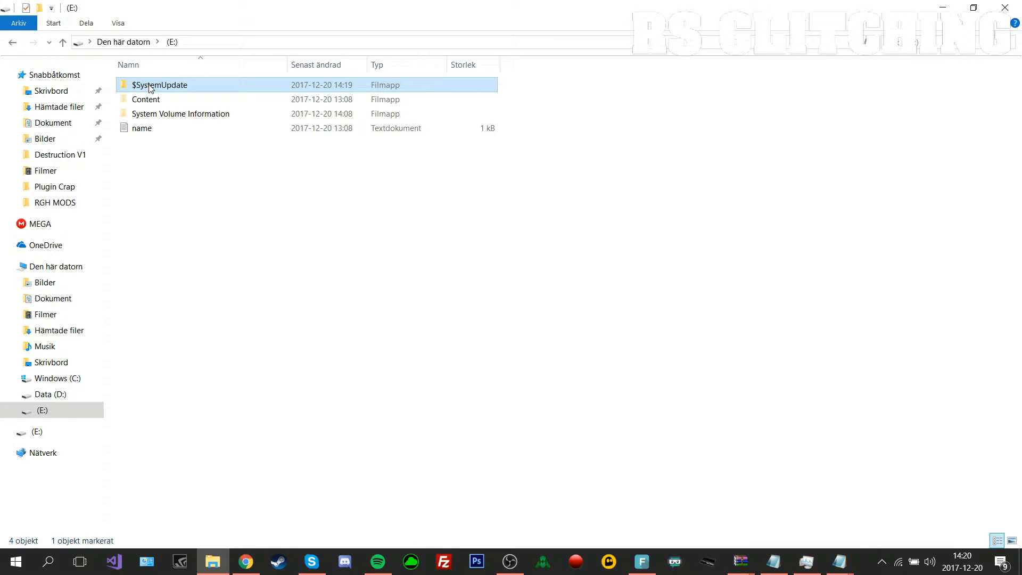
mouse_move(153, 89)
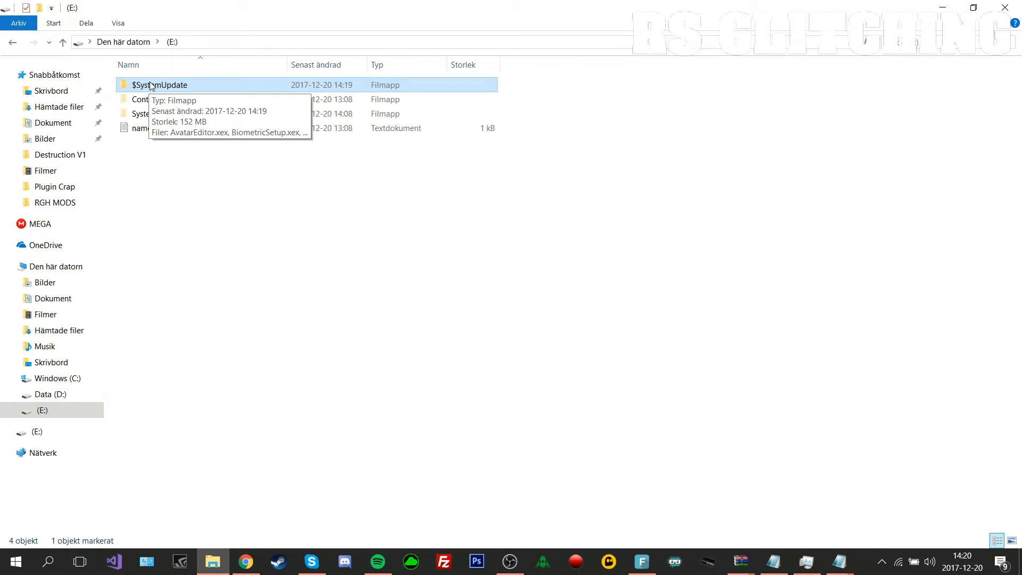
Start renaming the $SystemUpdate folder on drive E: via the Byt namn context-menu command.
right_click(154, 85)
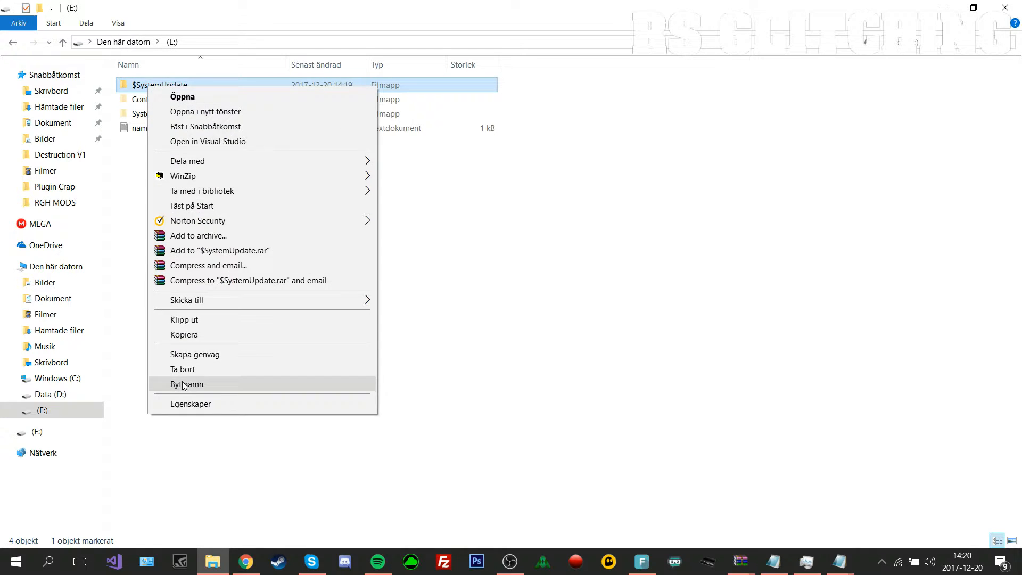
left_click(188, 385)
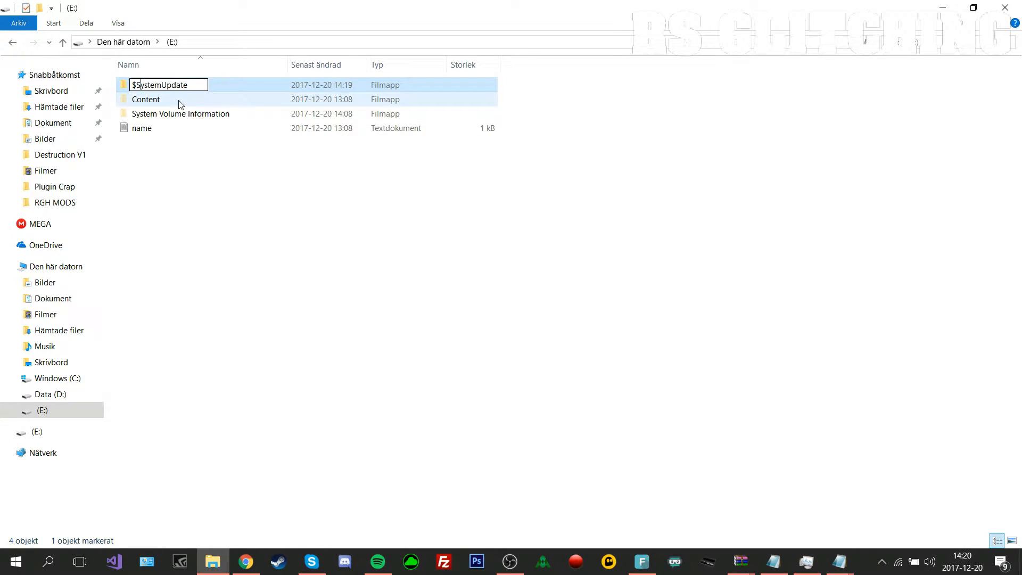